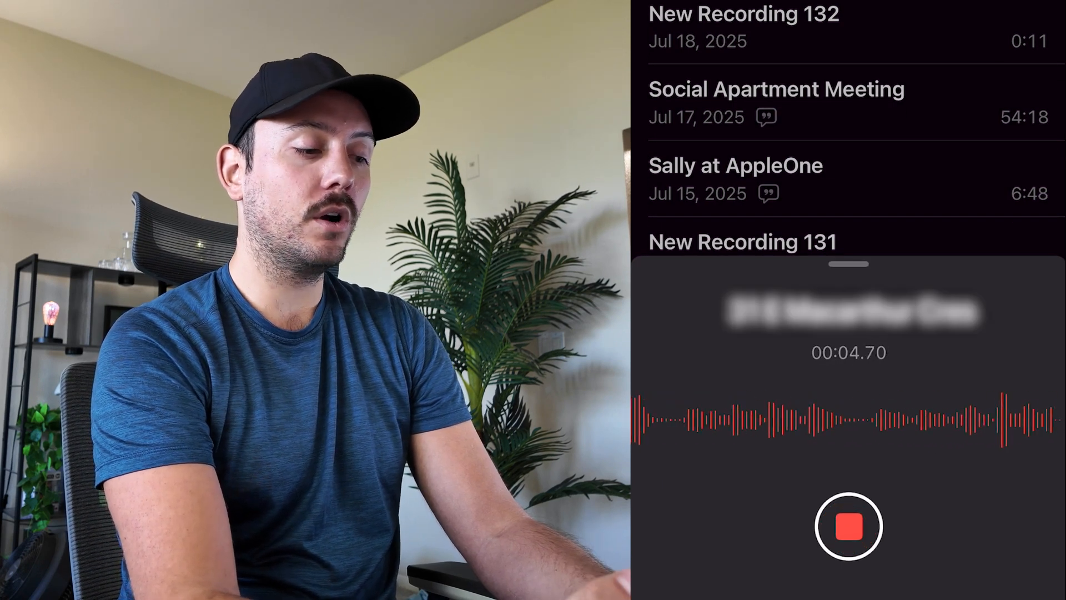
# Step: Stop the recording so it saves as the 8-second memo 'Test 2' with a transcript
pyautogui.click(847, 526)
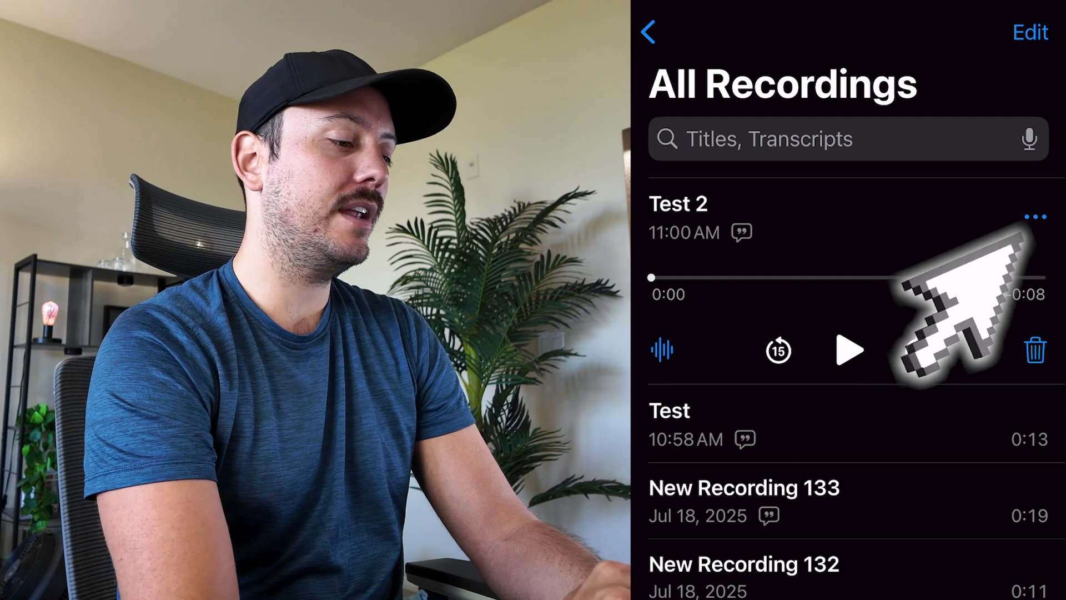
# Step: Show the transcript of Test 2 via its more-actions menu's View Transcript option
pyautogui.click(1034, 216)
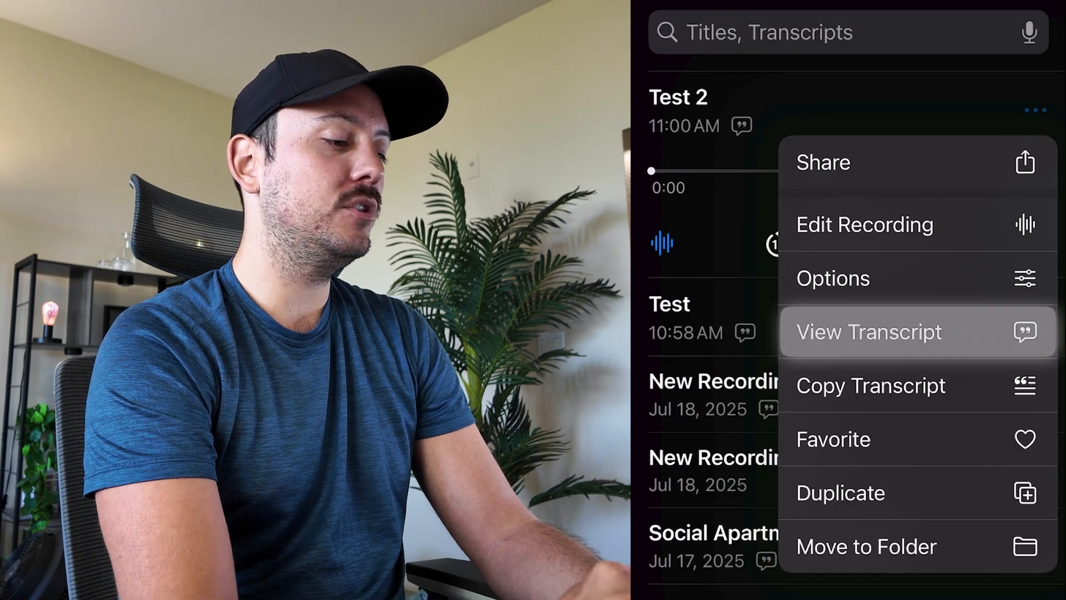
pyautogui.click(869, 332)
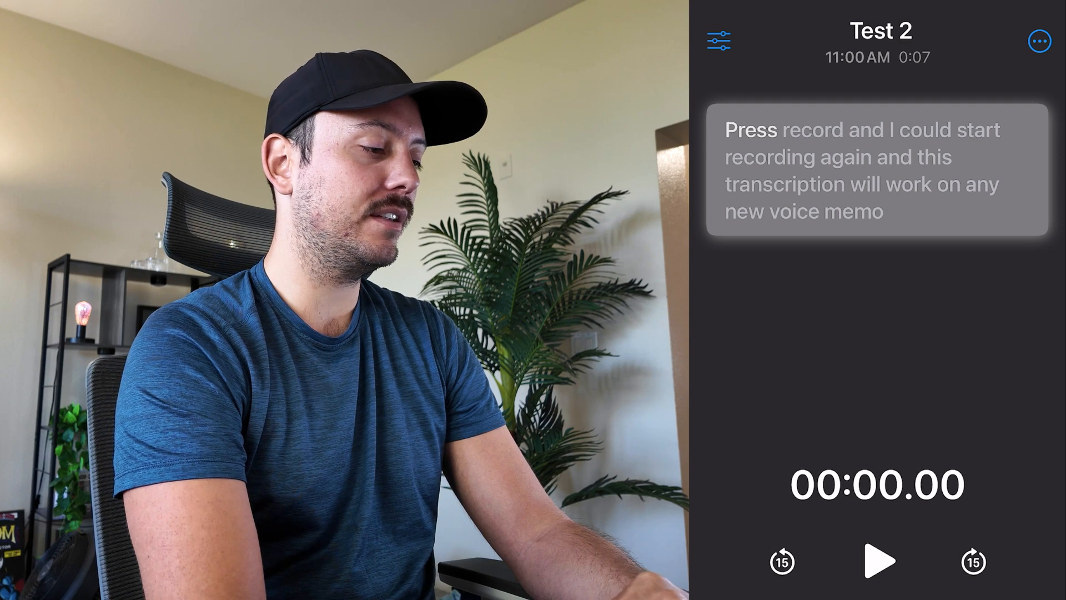
# Step: Play Test 2 to the end with the transcript highlighting each word in sync
pyautogui.click(876, 562)
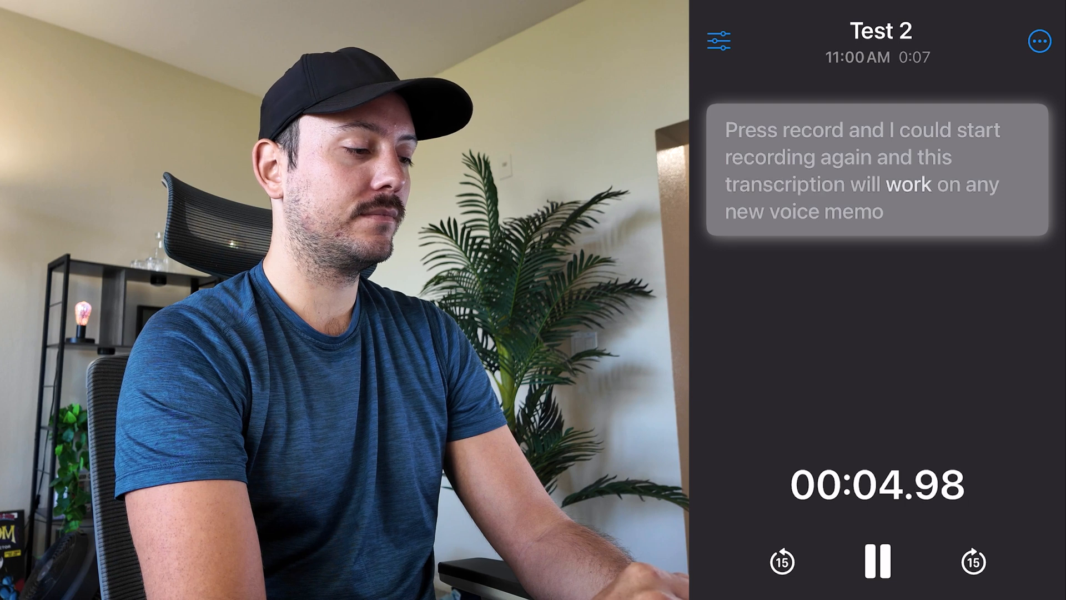
pyautogui.click(876, 561)
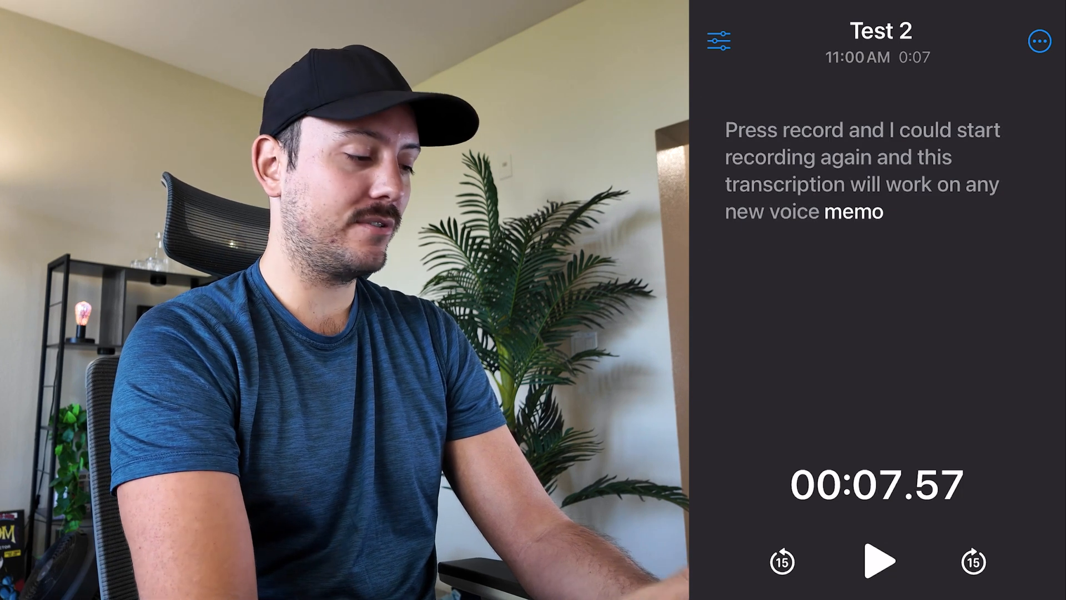